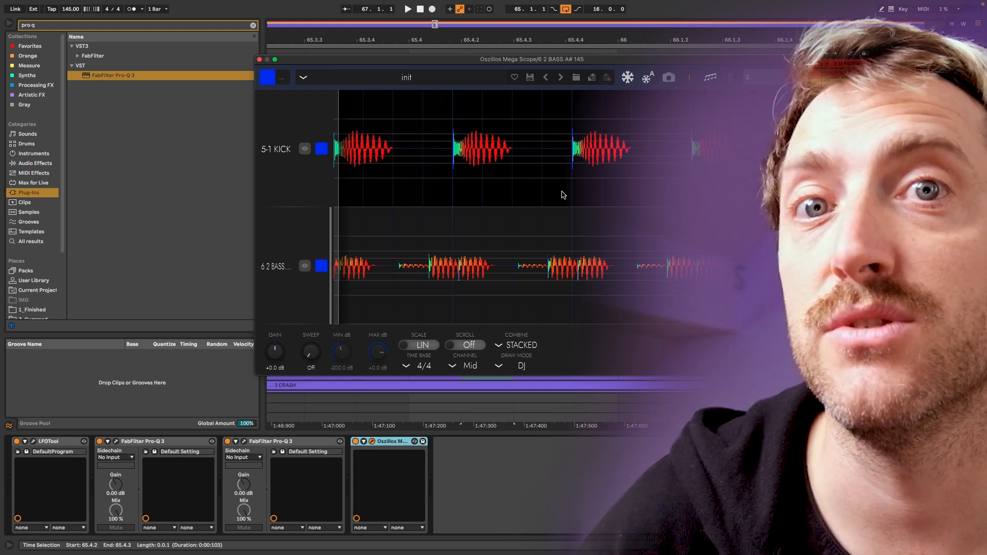
Set the scope to a 1/4 time base, precise drawing, overlaid waveforms, with the bass coloured red.
{"action": "left_click", "coordinate": [423, 366]}
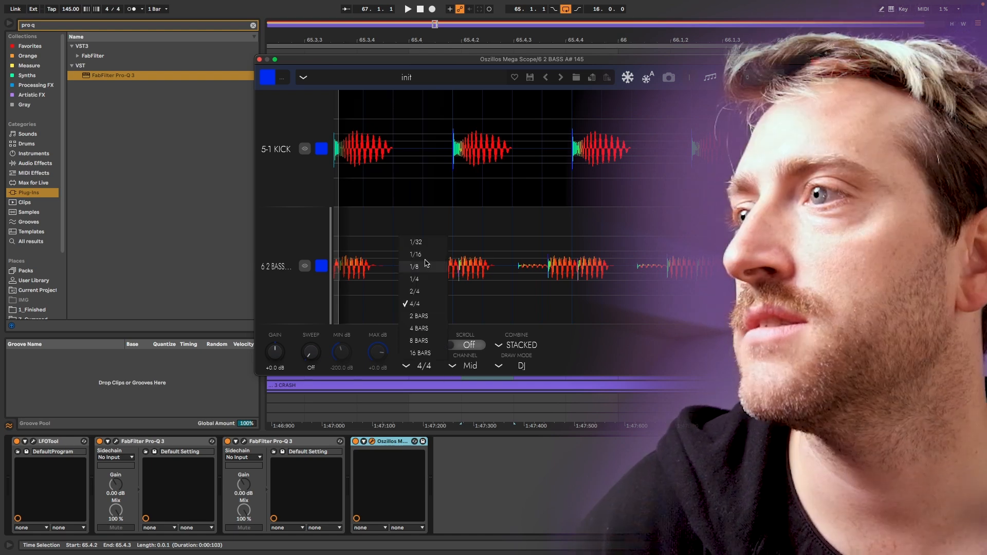
{"action": "left_click", "coordinate": [413, 279]}
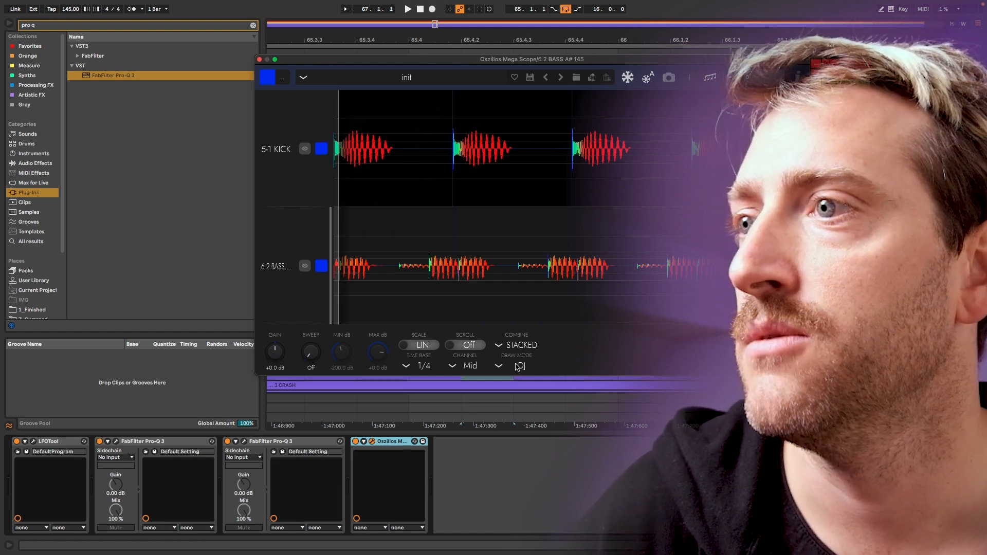
{"action": "left_click", "coordinate": [516, 345]}
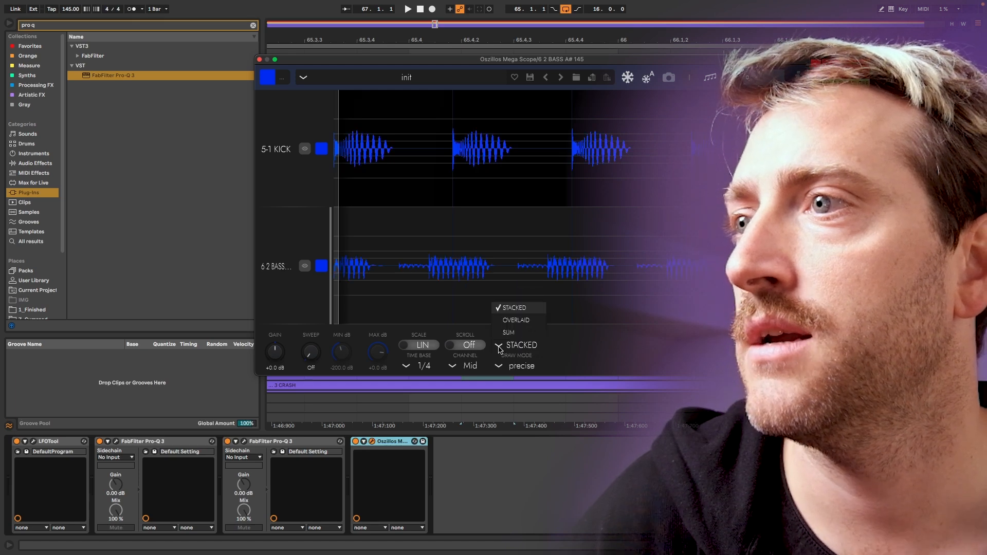
{"action": "left_click", "coordinate": [515, 319]}
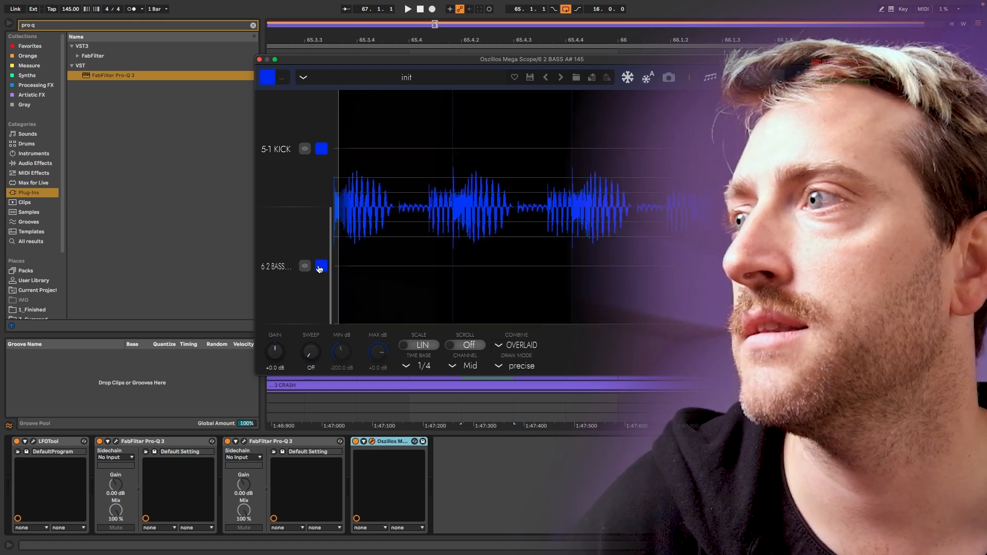
{"action": "left_click", "coordinate": [321, 265]}
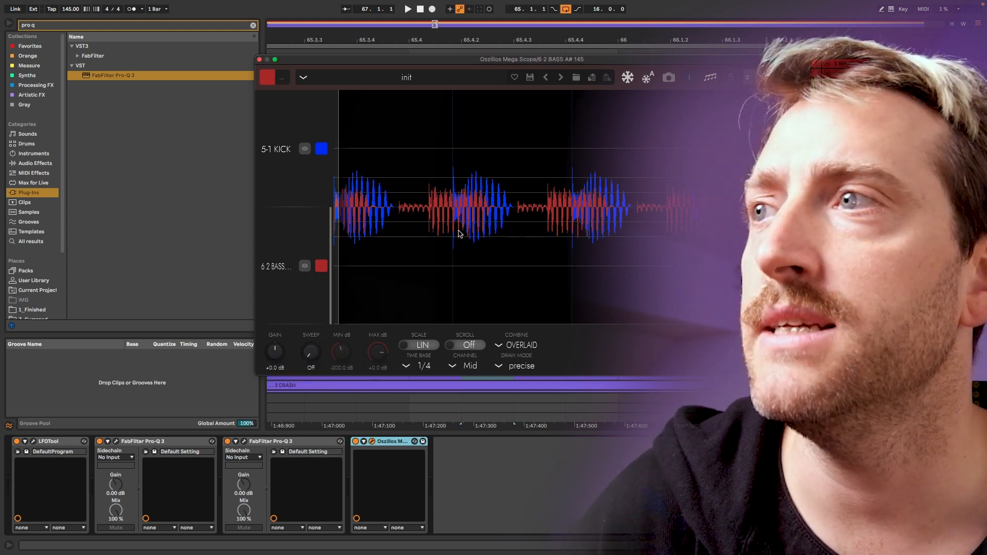
{"action": "mouse_move", "coordinate": [496, 236]}
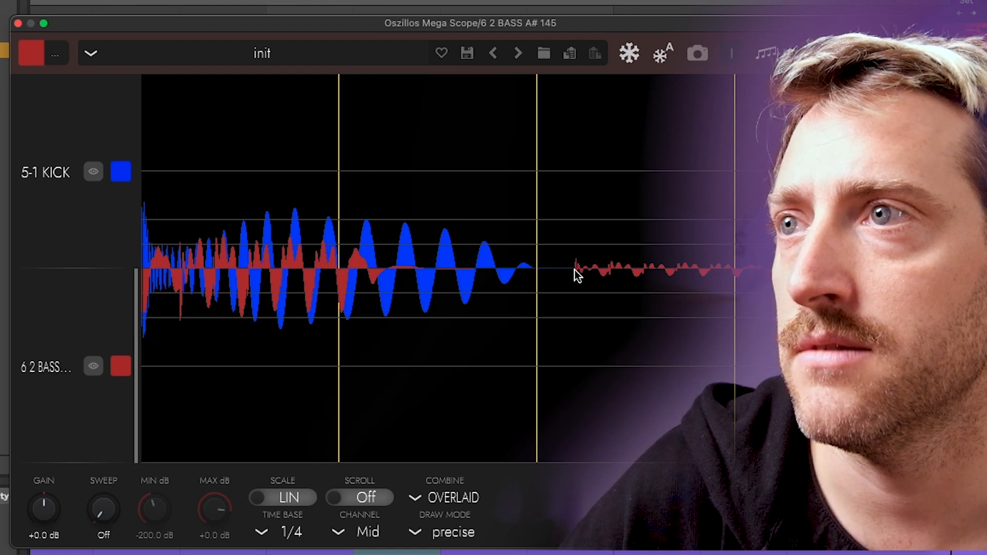
{"action": "mouse_move", "coordinate": [340, 174]}
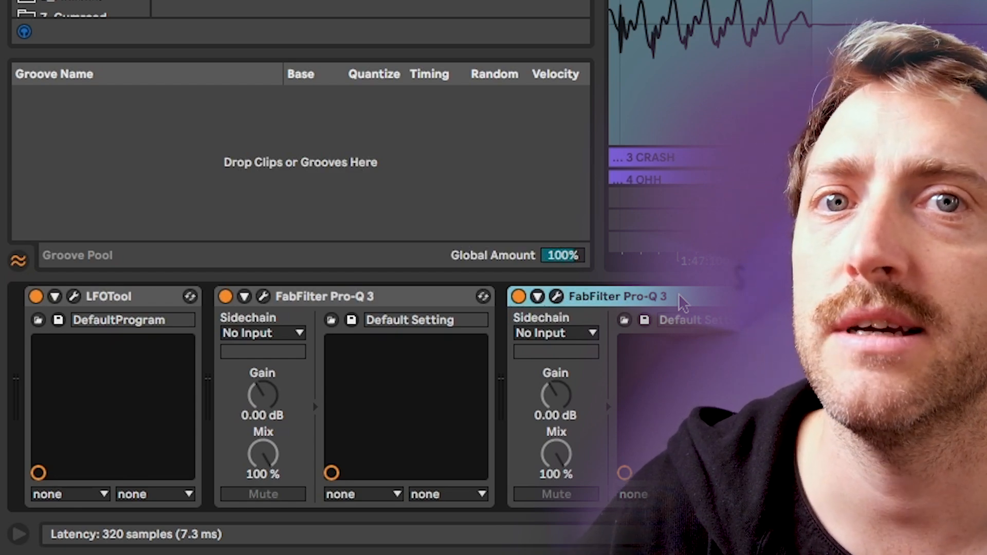
{"action": "left_click", "coordinate": [324, 296]}
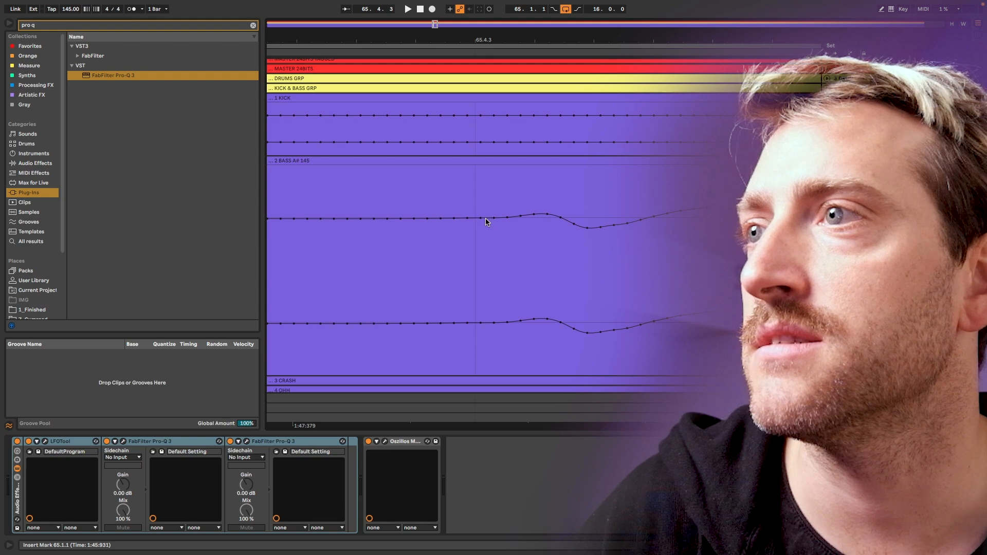
{"action": "mouse_move", "coordinate": [495, 221]}
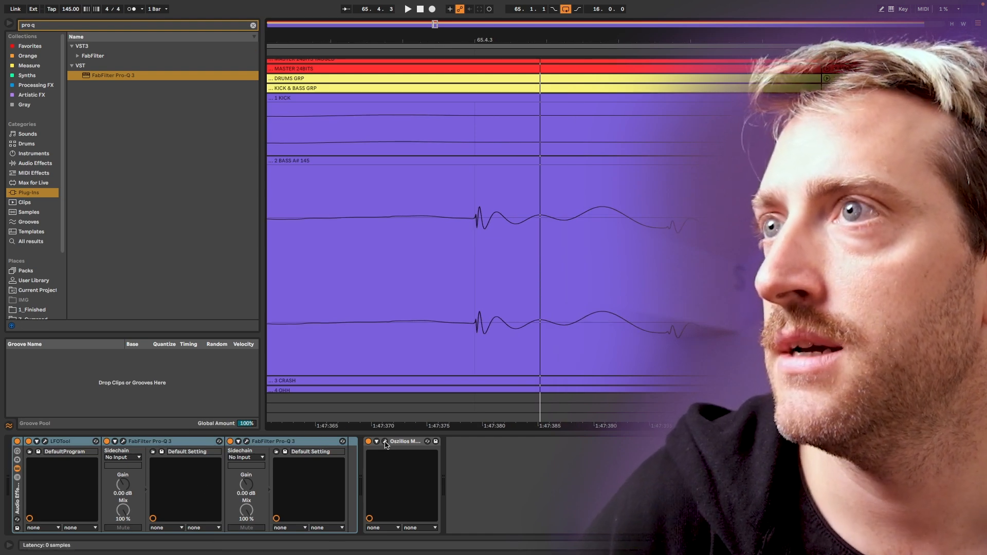
Reopen the Oszillos Mega Scope plugin window from the bass track's device.
{"action": "left_click", "coordinate": [405, 441]}
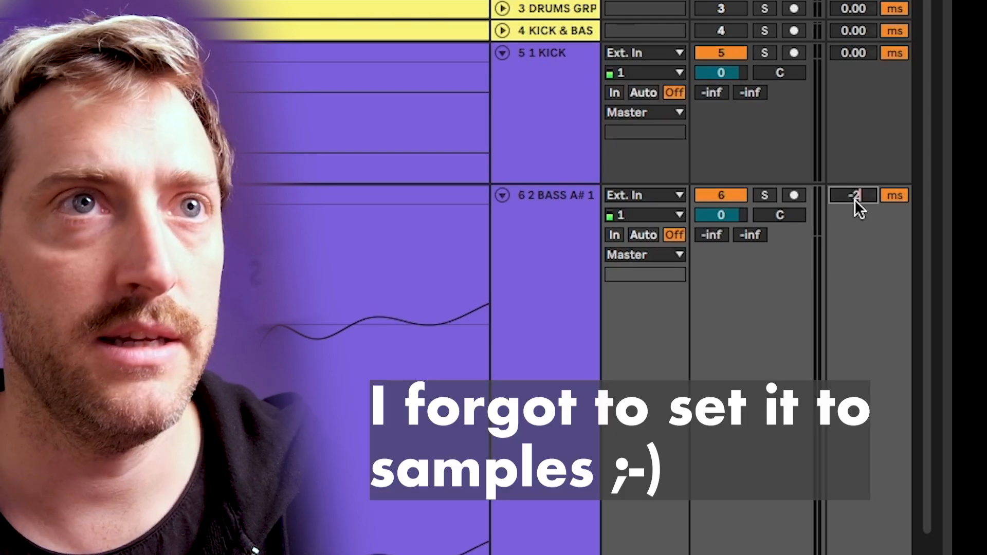
{"action": "type", "text": "-200.0"}
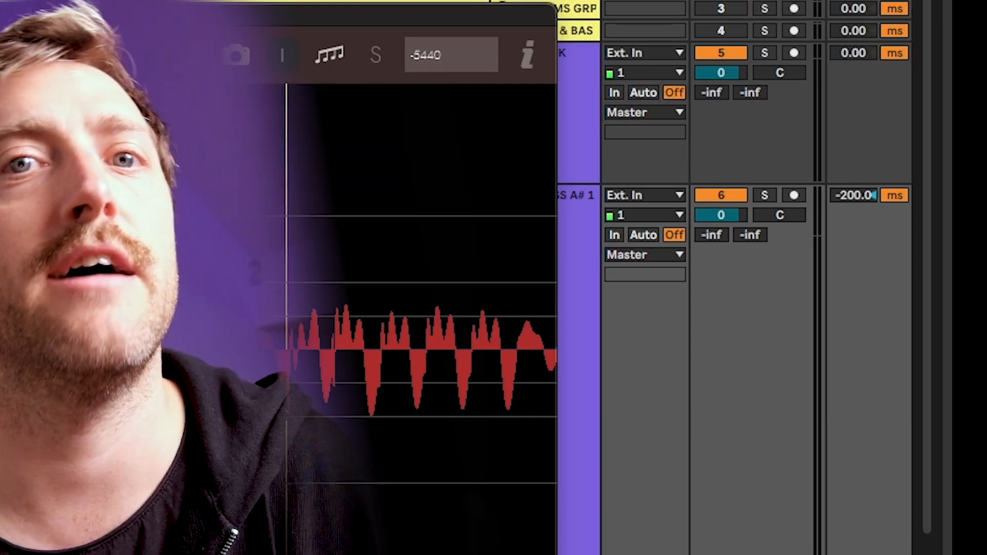
{"action": "left_click", "coordinate": [855, 195]}
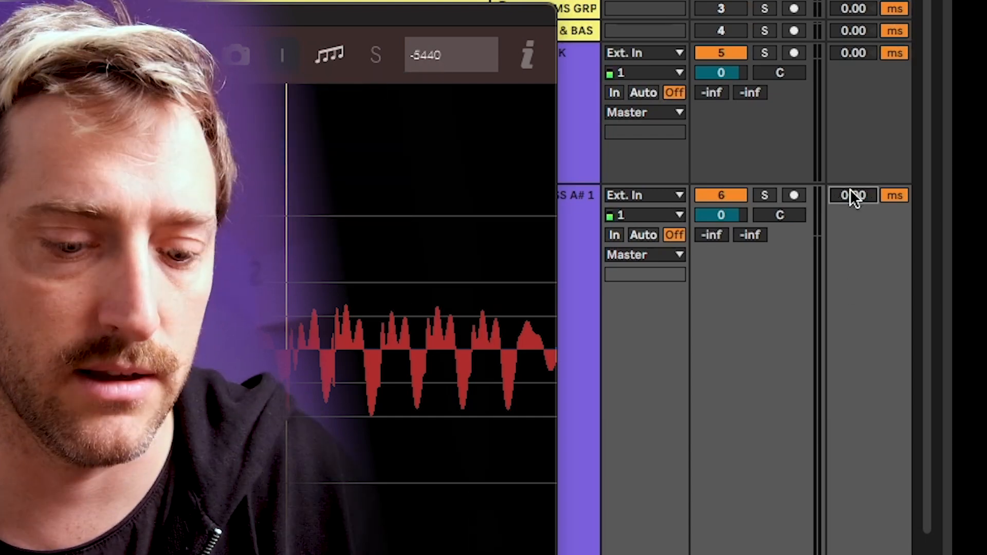